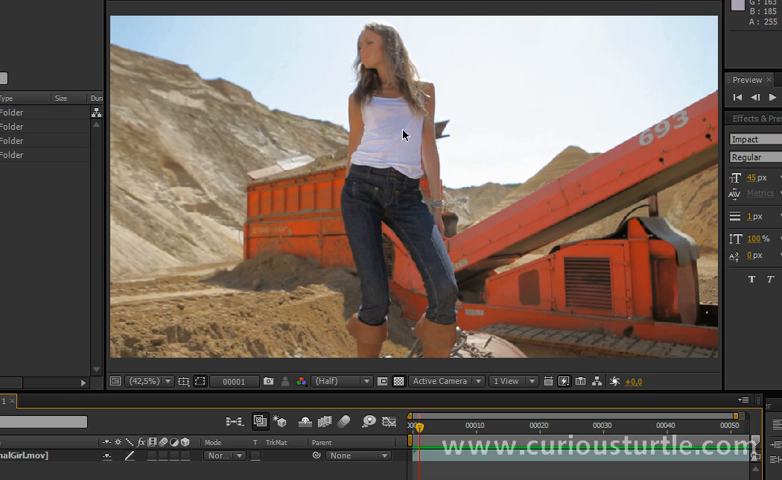
{"action": "mouse_move", "coordinate": [360, 378]}
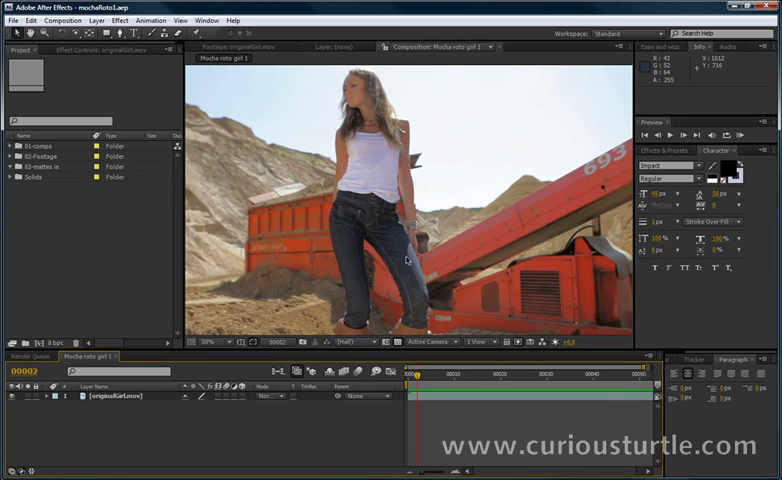
{"action": "mouse_move", "coordinate": [373, 175]}
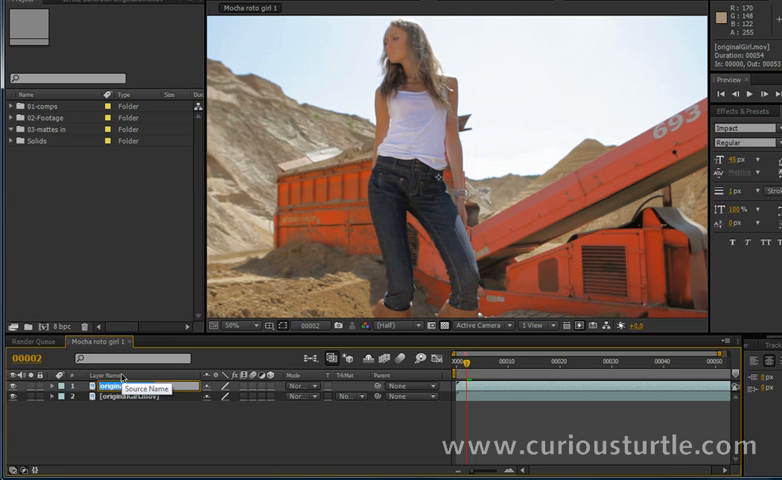
- Name the duplicated top girl footage layer 'hair'
{"action": "type", "text": "hair"}
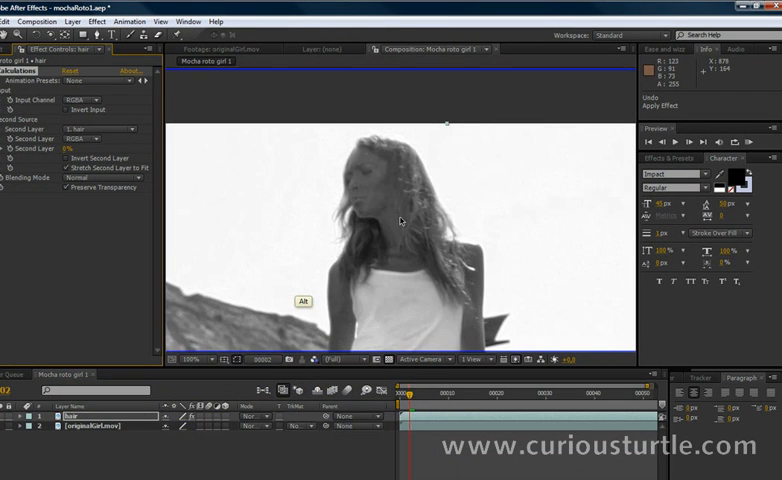
{"action": "mouse_move", "coordinate": [414, 197]}
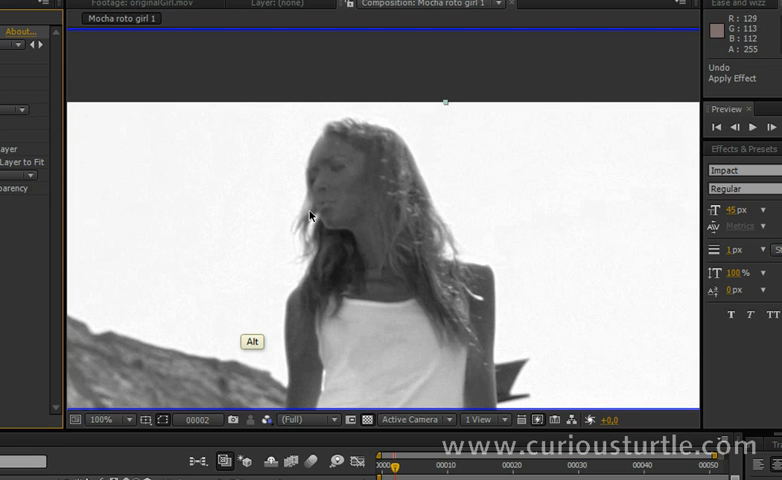
{"action": "mouse_move", "coordinate": [348, 133]}
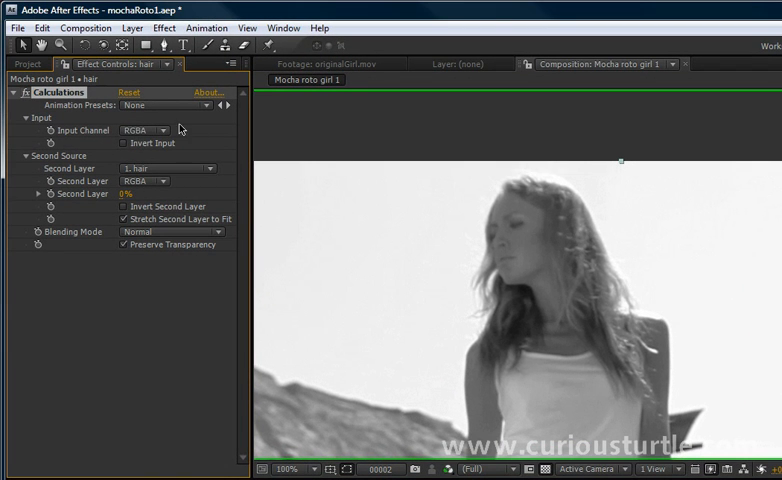
- Set hair's Calculations to Blue input, Green second channel, 100% opacity, Multiply blending
{"action": "left_click", "coordinate": [148, 130]}
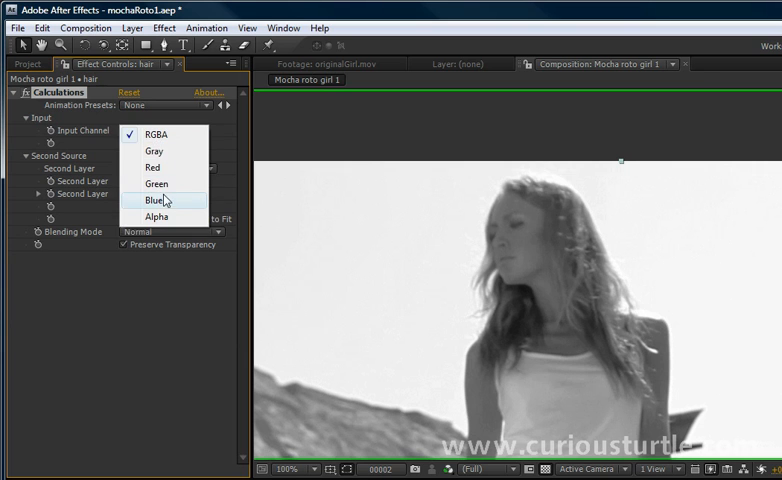
{"action": "left_click", "coordinate": [155, 200]}
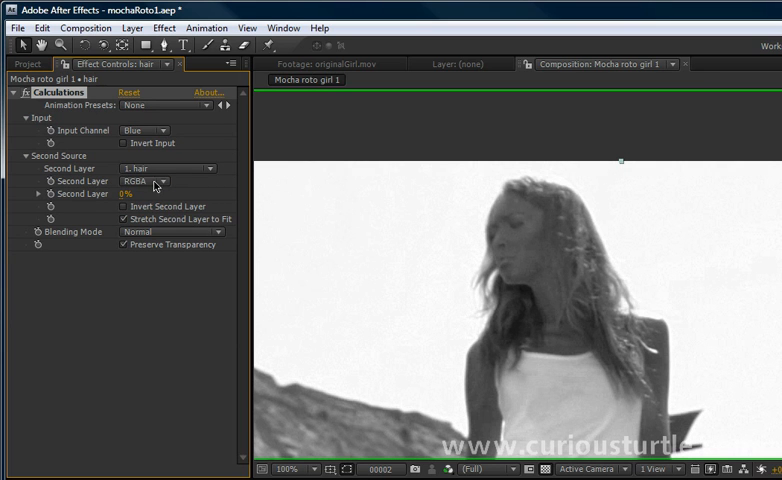
{"action": "left_click", "coordinate": [170, 181]}
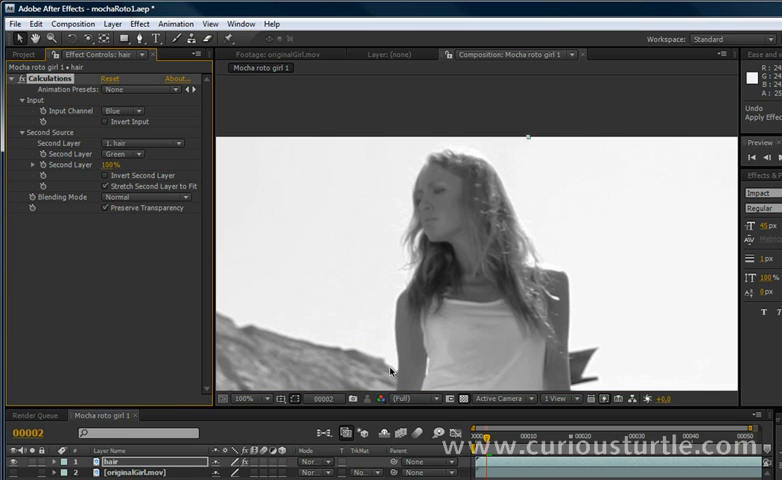
{"action": "mouse_move", "coordinate": [123, 208]}
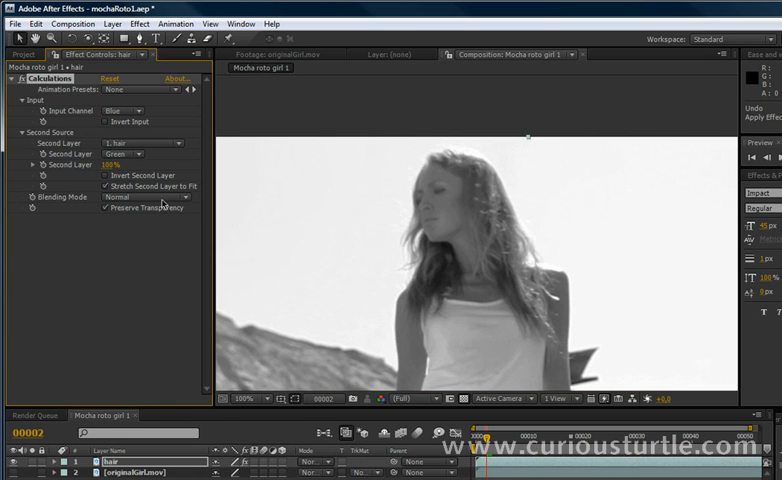
{"action": "left_click", "coordinate": [140, 196]}
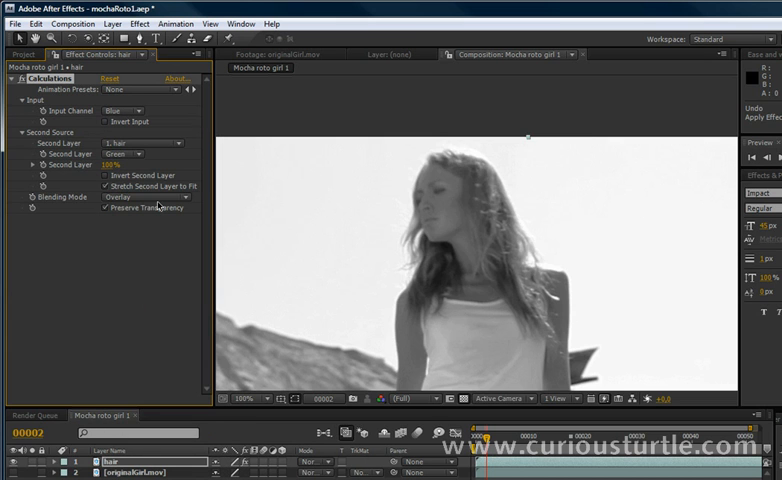
{"action": "left_click", "coordinate": [143, 197]}
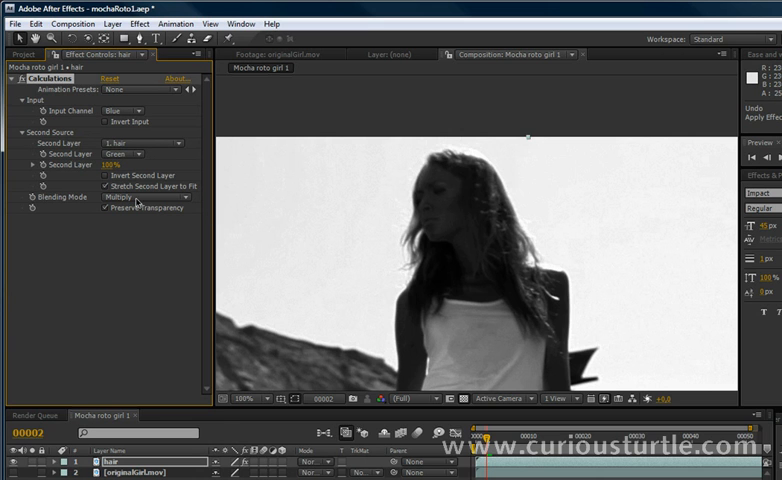
- Duplicate the Calculations effect and set Calculations 2's second channel to Red
{"action": "left_click", "coordinate": [141, 196]}
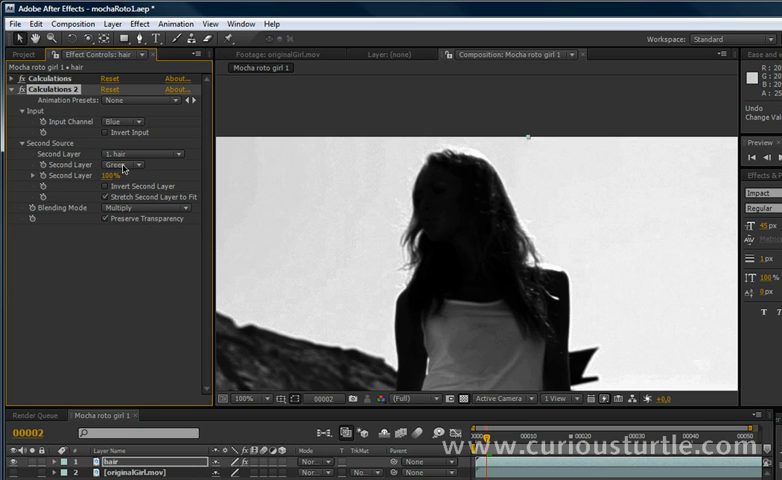
{"action": "left_click", "coordinate": [124, 165]}
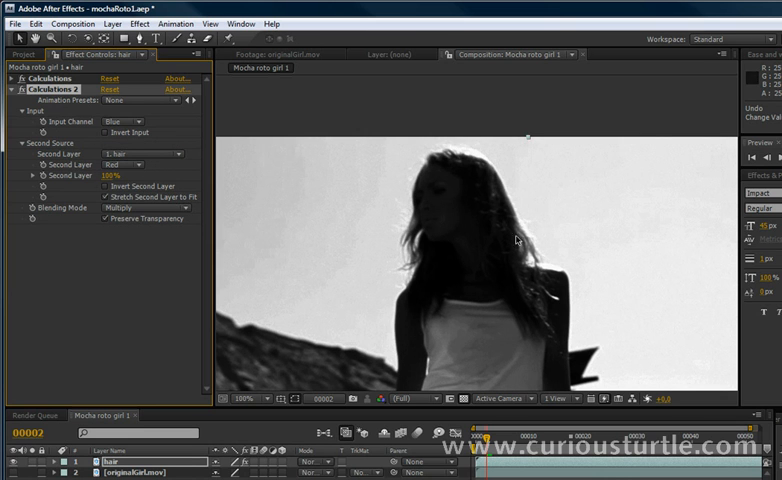
{"action": "mouse_move", "coordinate": [450, 205]}
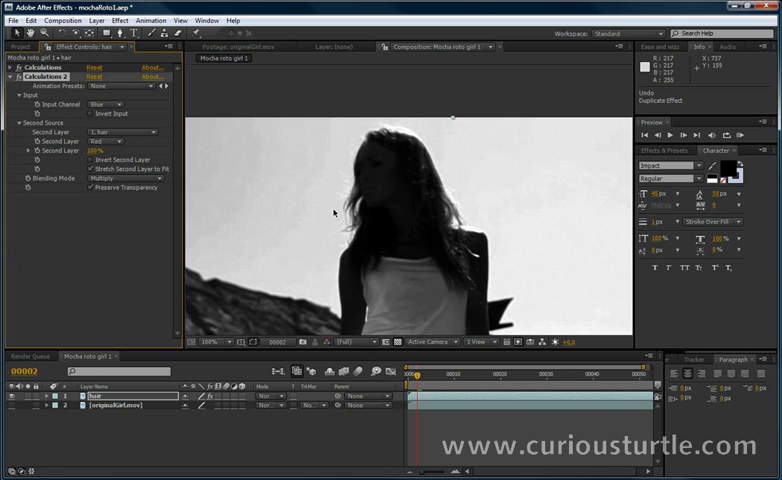
{"action": "mouse_move", "coordinate": [360, 147]}
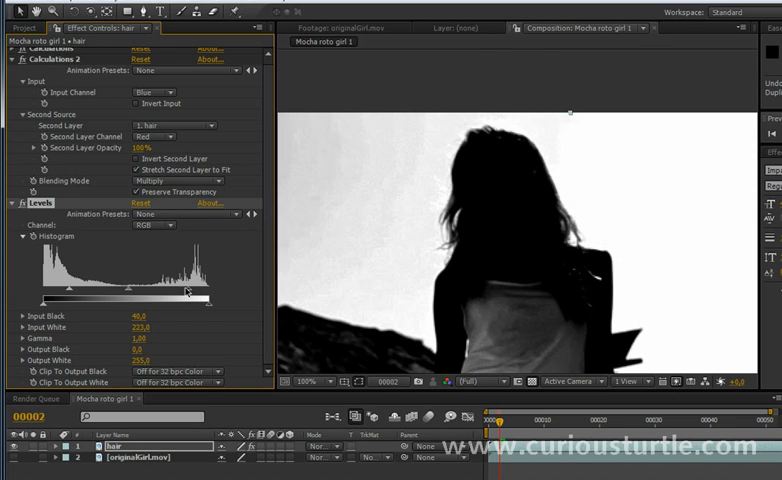
- Drag the Levels input sliders inward to harden the black-on-white silhouette
{"action": "left_click_drag", "start_coordinate": [188, 291], "coordinate": [197, 291]}
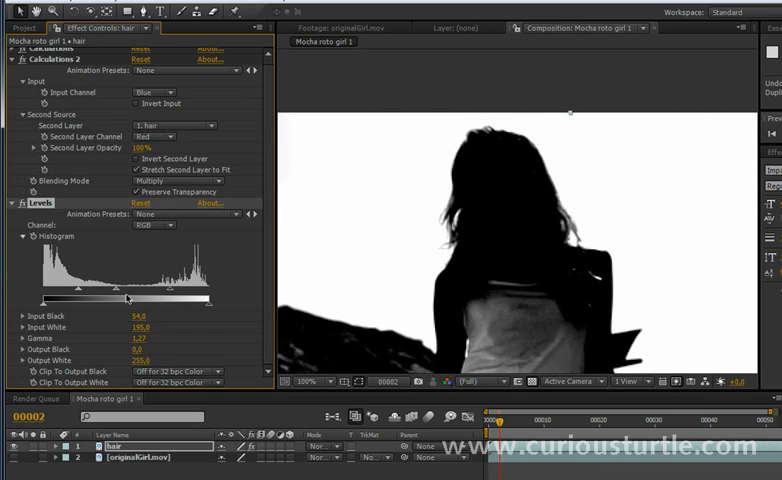
{"action": "left_click_drag", "start_coordinate": [130, 337], "coordinate": [90, 337]}
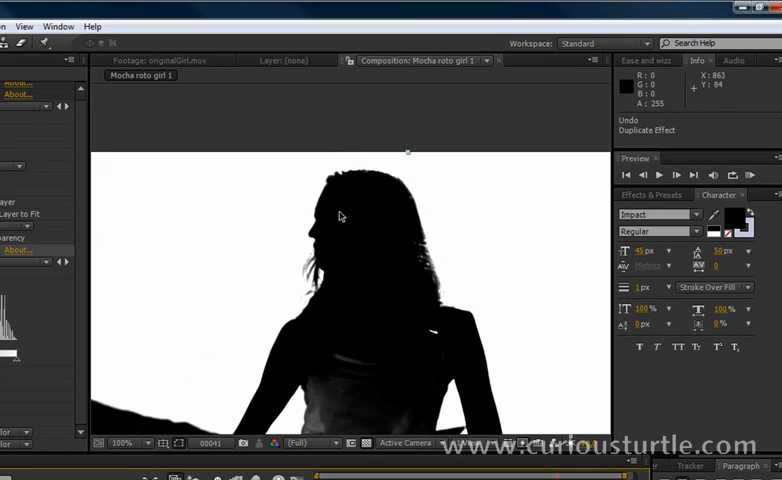
{"action": "mouse_move", "coordinate": [333, 191]}
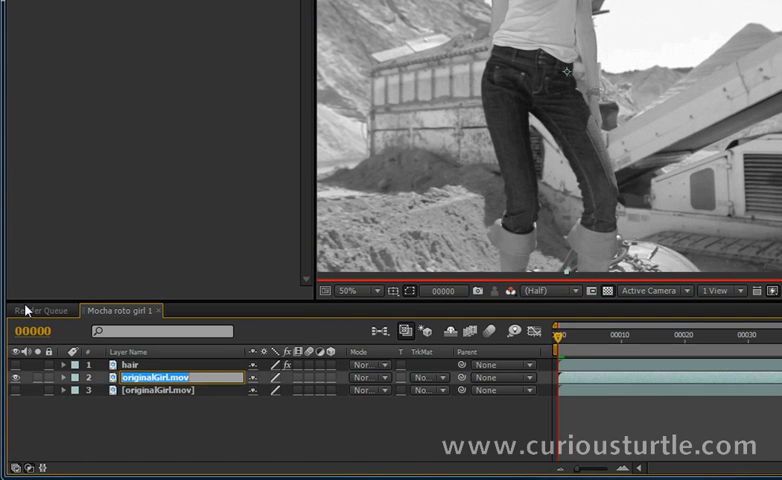
- Name the new copy 'jeans matte' and rename the top layer 'hair matte'
{"action": "type", "text": "jeans matte"}
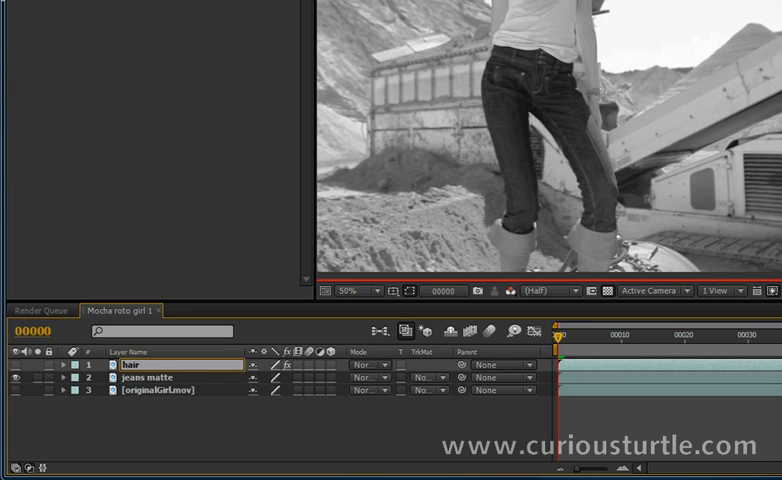
{"action": "left_click", "coordinate": [150, 20]}
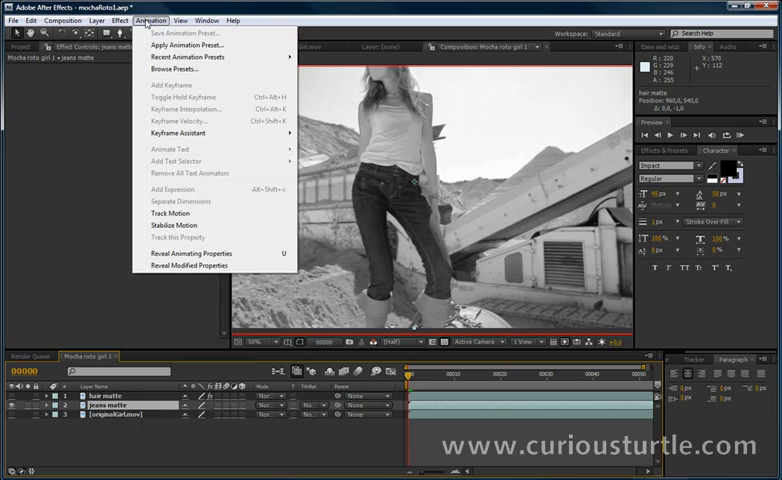
{"action": "left_click", "coordinate": [118, 20]}
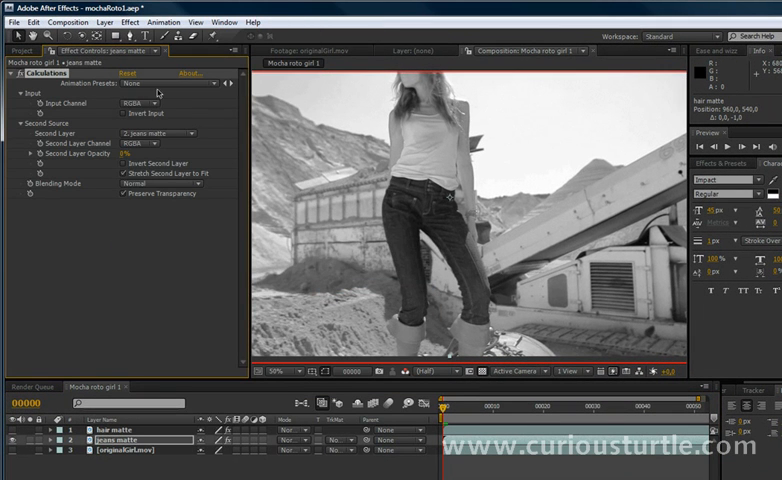
- Try Overlay, Hard Light and Vivid Light blending, settling on Linear Light
{"action": "left_click", "coordinate": [150, 143]}
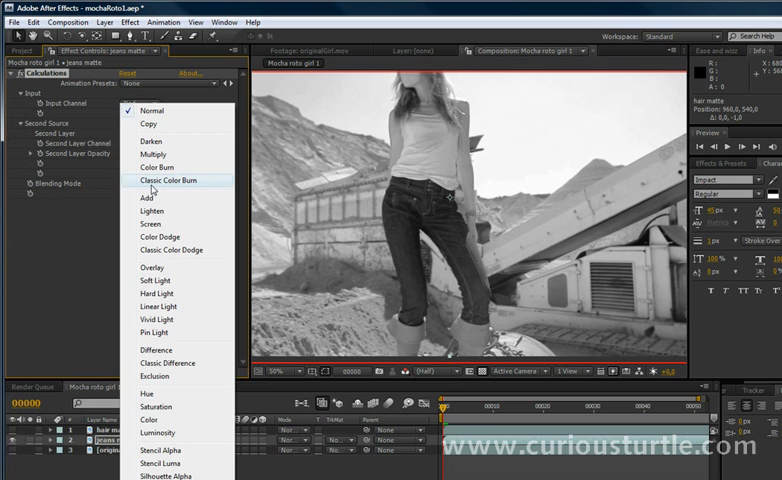
{"action": "left_click", "coordinate": [168, 180]}
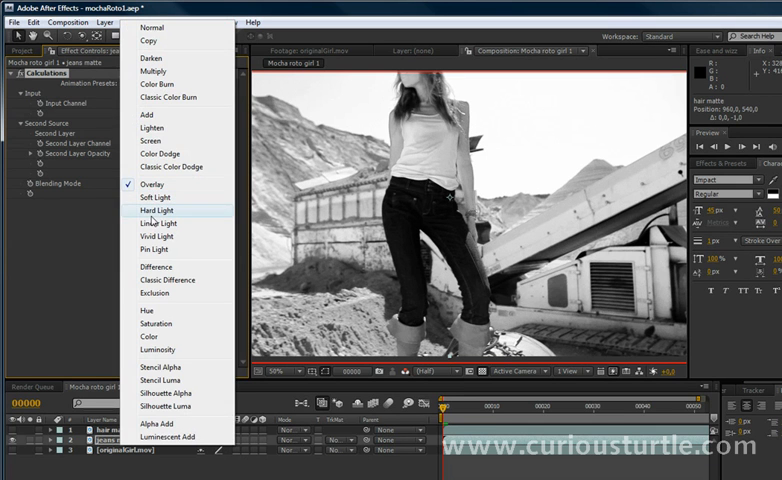
{"action": "left_click", "coordinate": [156, 210]}
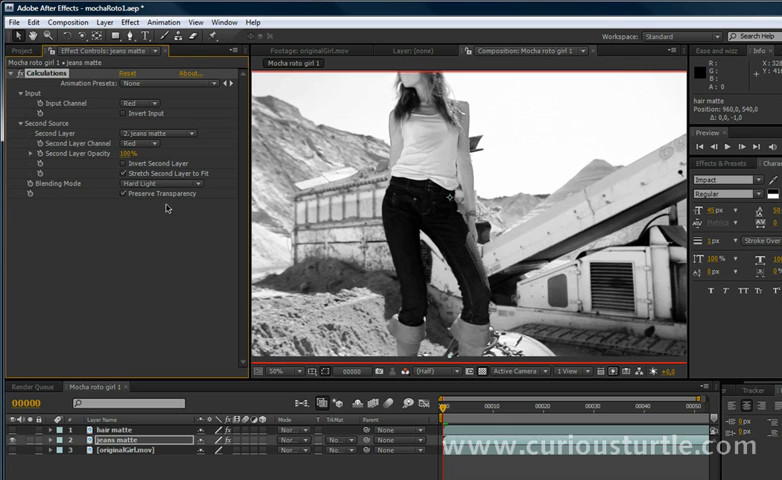
{"action": "left_click", "coordinate": [157, 183]}
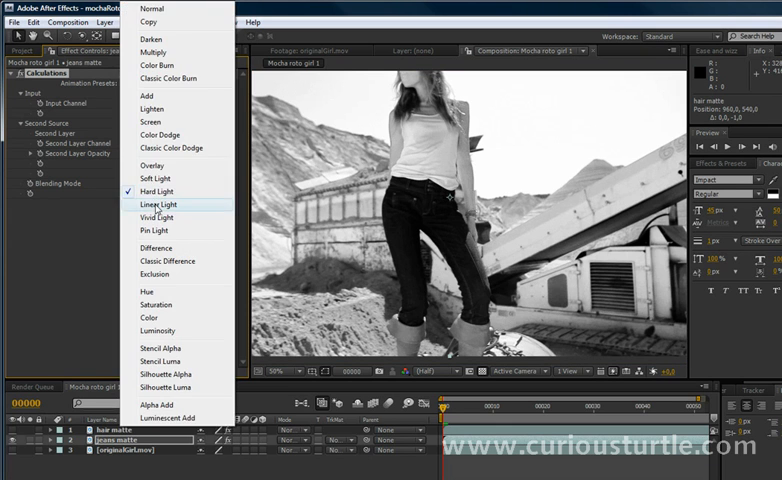
{"action": "left_click", "coordinate": [156, 215]}
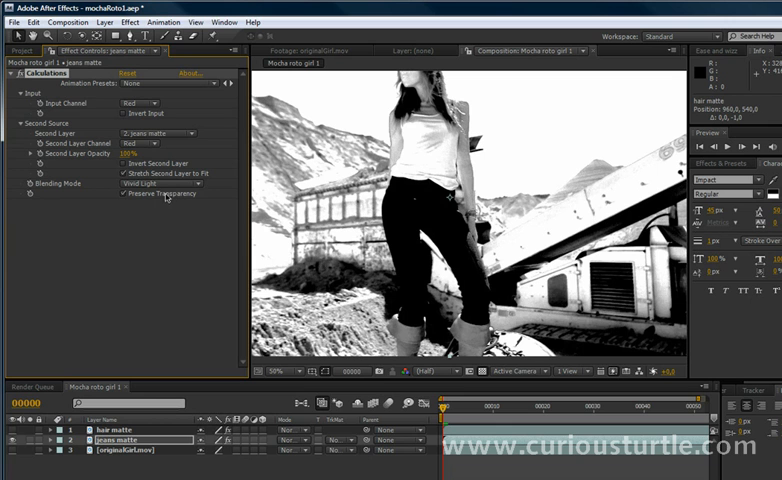
{"action": "left_click", "coordinate": [160, 183]}
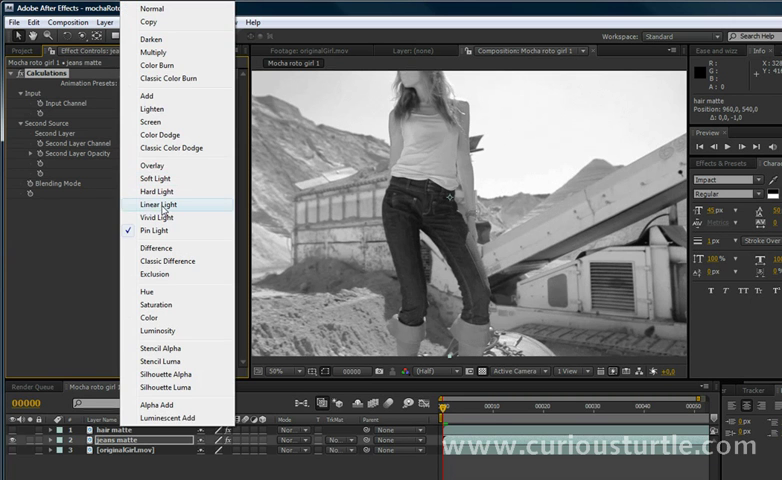
{"action": "left_click", "coordinate": [156, 204]}
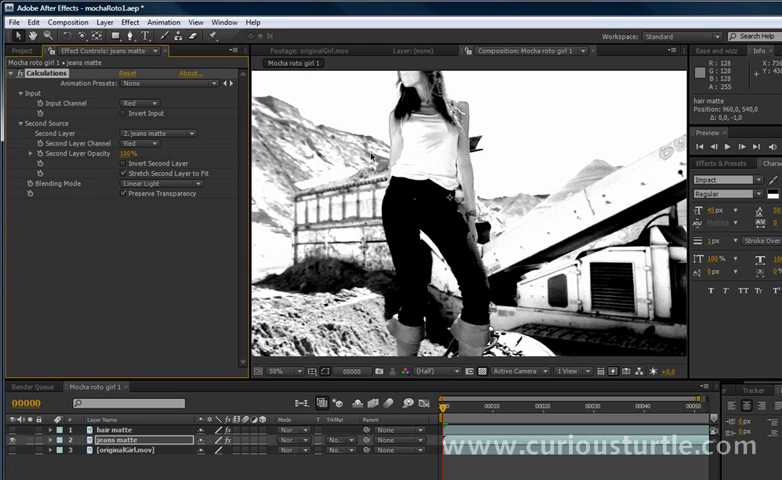
- Apply Calculations blending the matte layer with jeans matte in Linear Light
{"action": "left_click", "coordinate": [123, 22]}
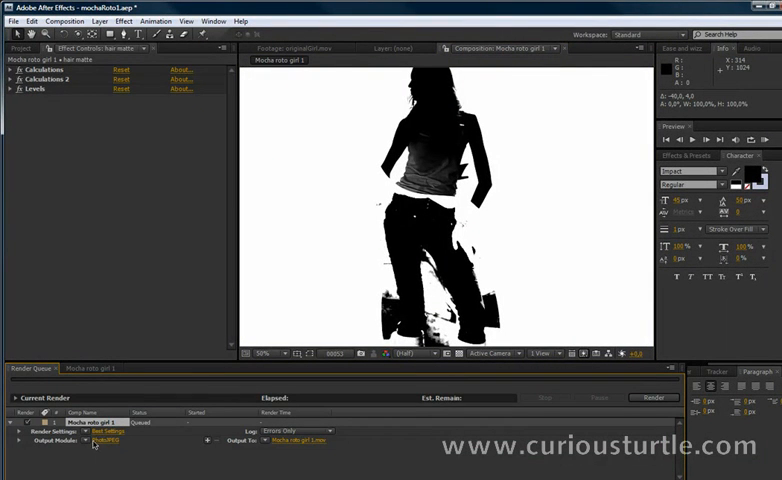
- Set the output module's QuickTime compression to Animation at Optimal quality
{"action": "left_click", "coordinate": [98, 437]}
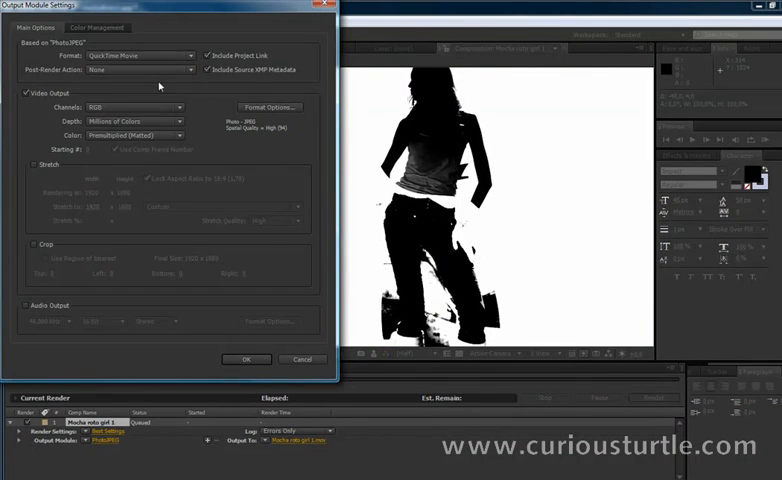
{"action": "left_click", "coordinate": [268, 106]}
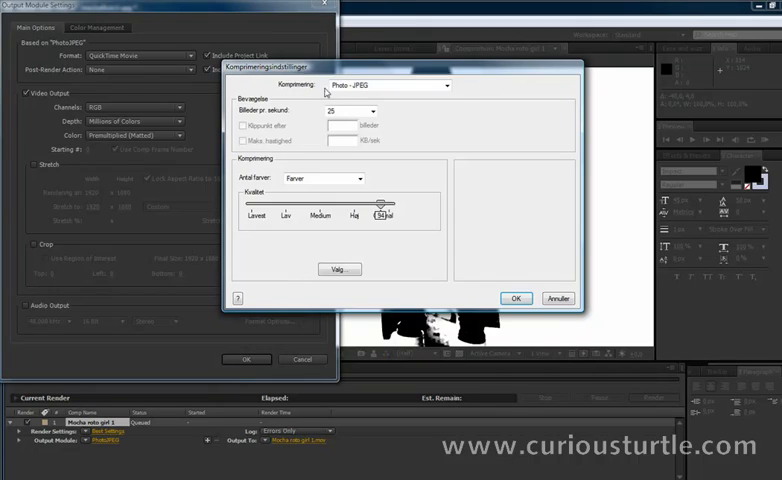
{"action": "left_click", "coordinate": [397, 86]}
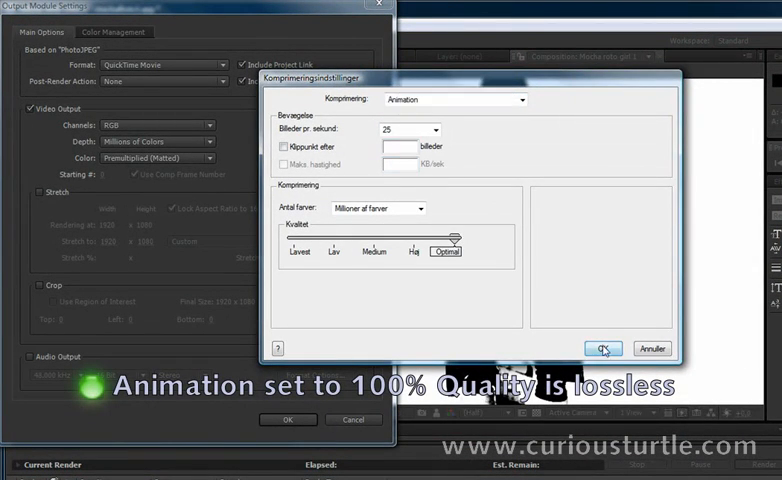
{"action": "left_click", "coordinate": [602, 348]}
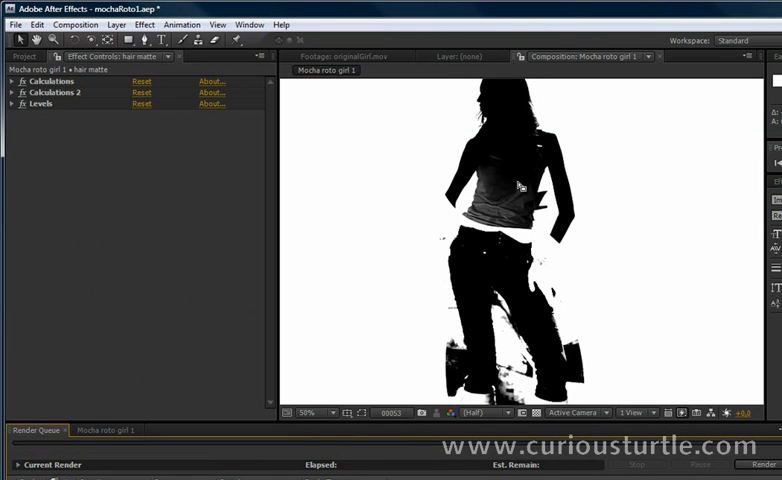
- Render the queued Mocha roto girl 1 matte composition to a .mov clip
{"action": "left_click", "coordinate": [771, 460]}
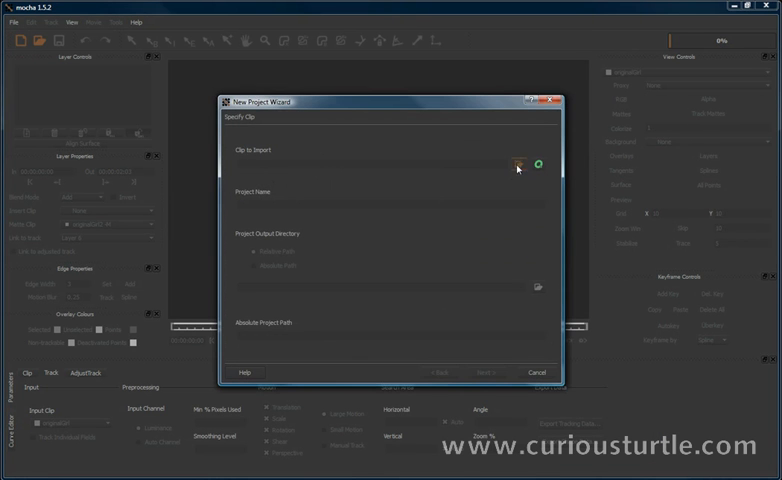
- Create a new mocha project from originalGirl.mov through the New Project wizard
{"action": "left_click", "coordinate": [518, 165]}
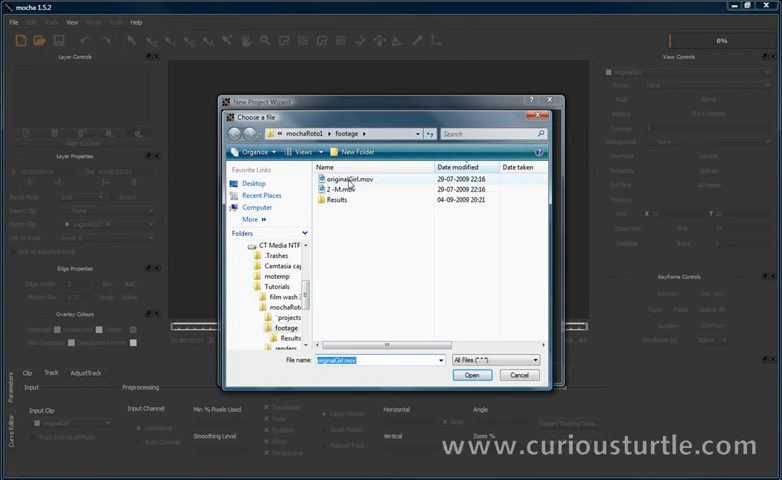
{"action": "left_click", "coordinate": [472, 375]}
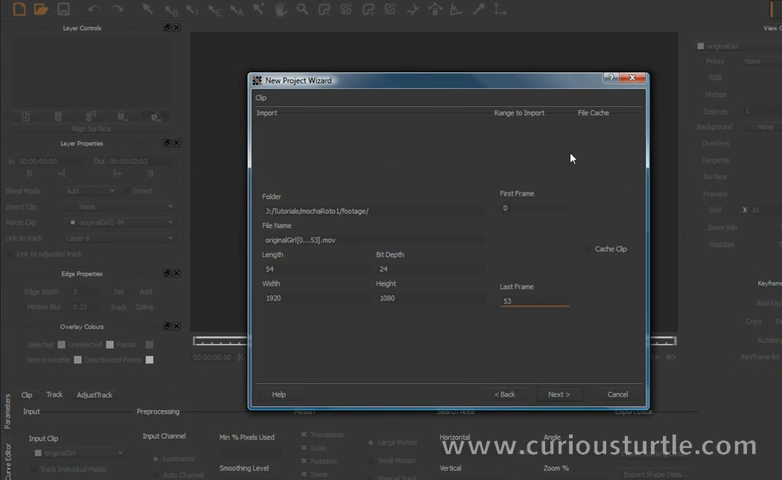
{"action": "mouse_move", "coordinate": [336, 326]}
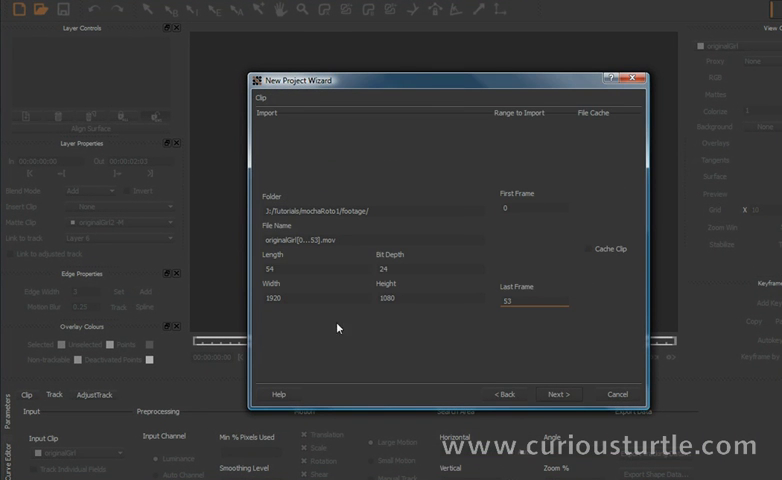
{"action": "left_click", "coordinate": [558, 394]}
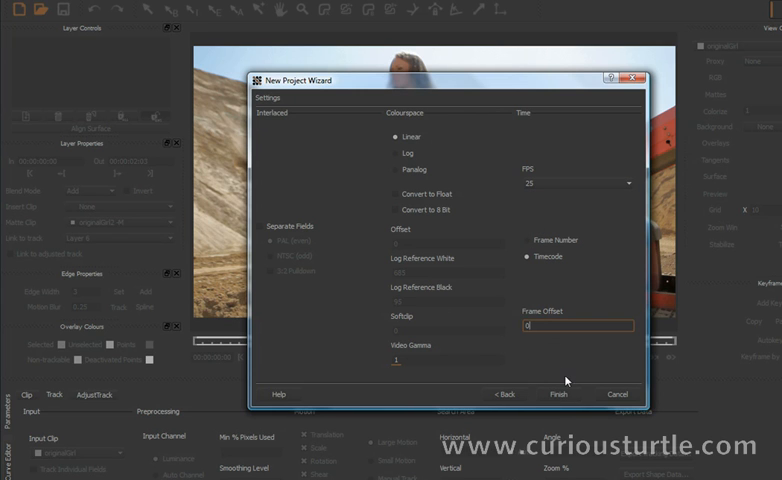
{"action": "left_click", "coordinate": [569, 394]}
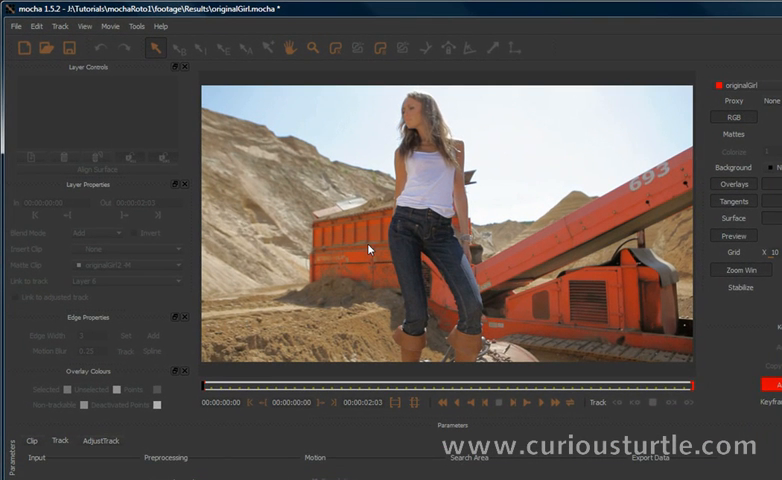
{"action": "mouse_move", "coordinate": [396, 343]}
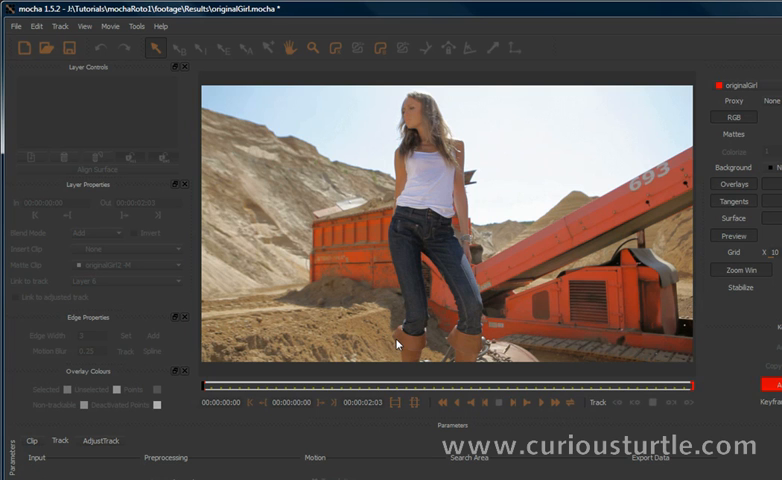
{"action": "mouse_move", "coordinate": [340, 192]}
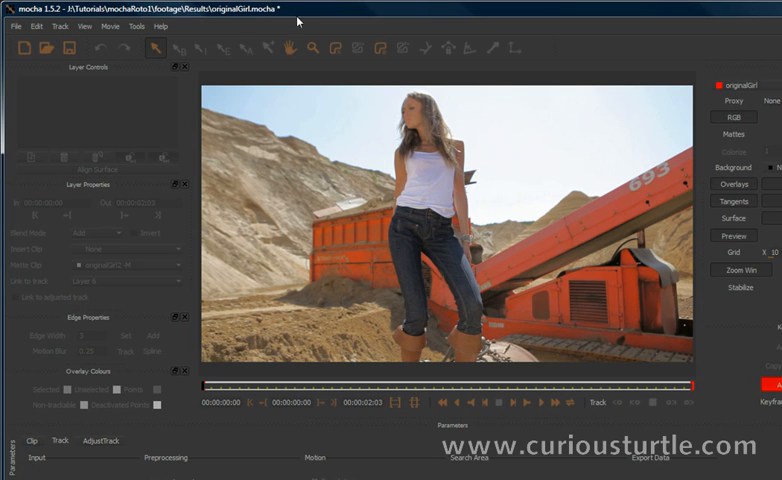
{"action": "mouse_move", "coordinate": [352, 90]}
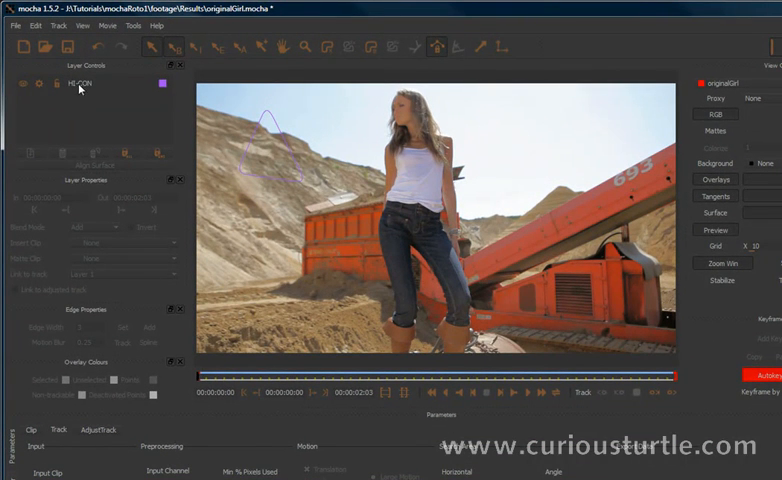
- Import Mocha roto girl 1.mov as the HI-CON layer's matte clip, past the clip range steps
{"action": "left_click", "coordinate": [86, 85]}
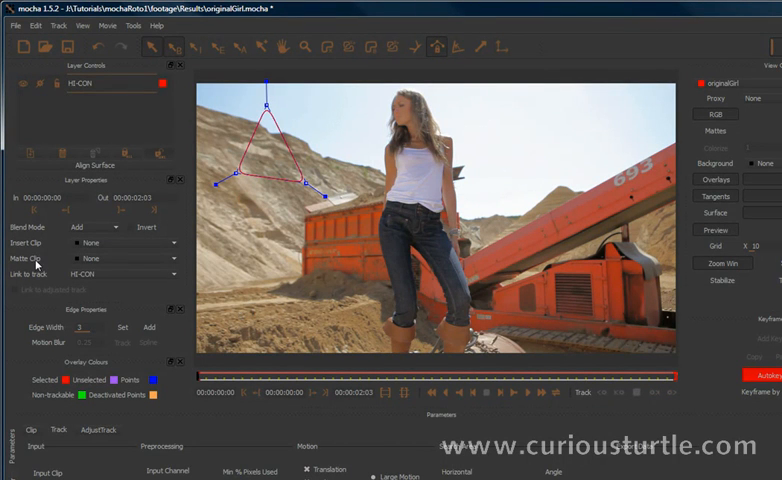
{"action": "left_click", "coordinate": [120, 272]}
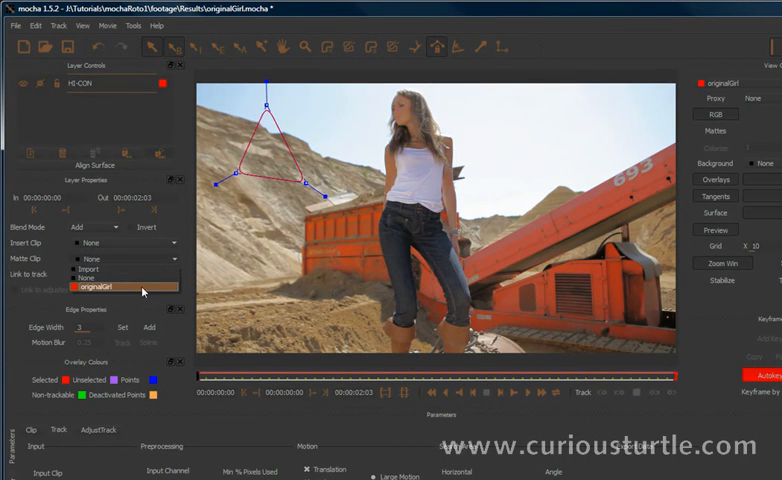
{"action": "left_click", "coordinate": [100, 269]}
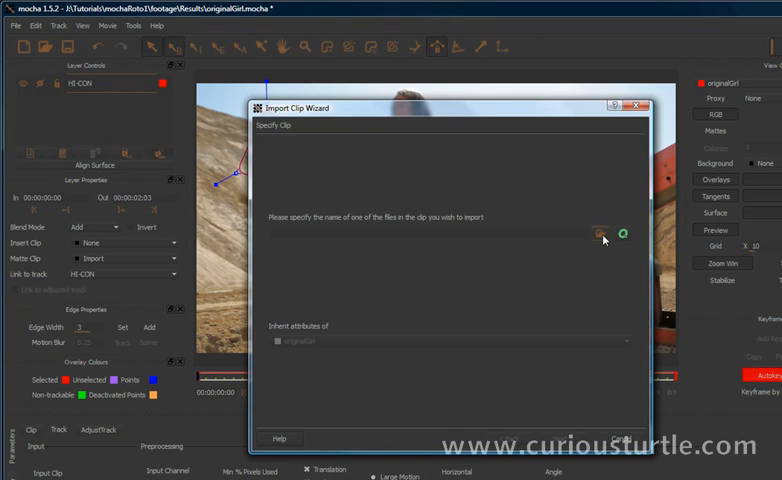
{"action": "left_click", "coordinate": [596, 233]}
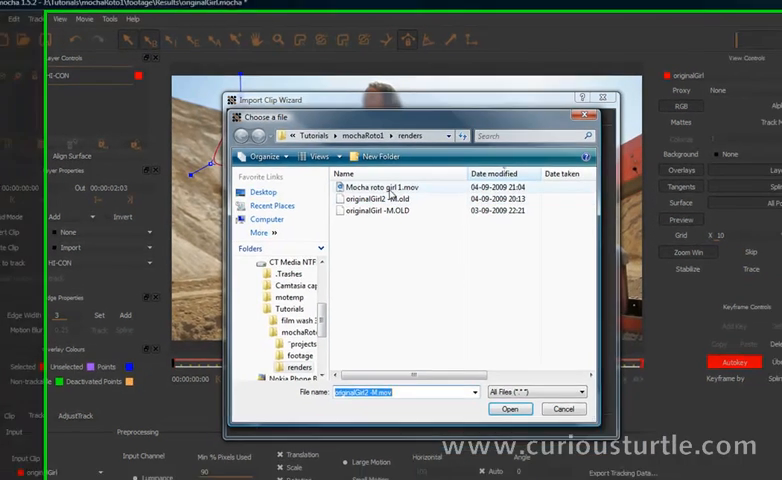
{"action": "left_click", "coordinate": [510, 409]}
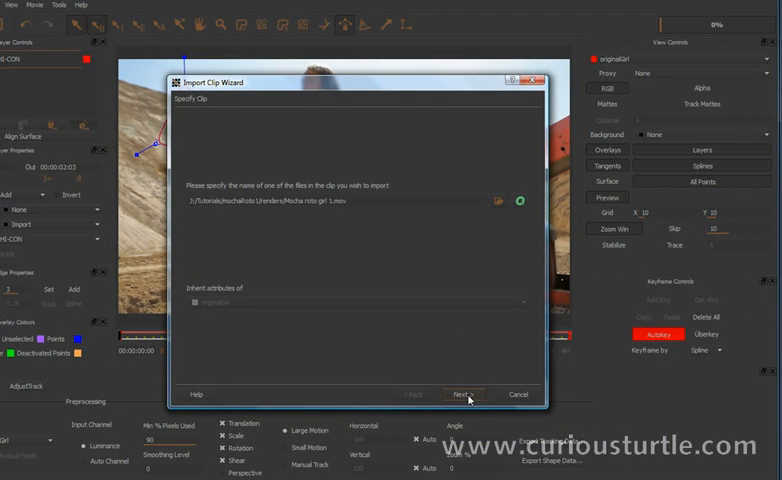
{"action": "left_click", "coordinate": [464, 394]}
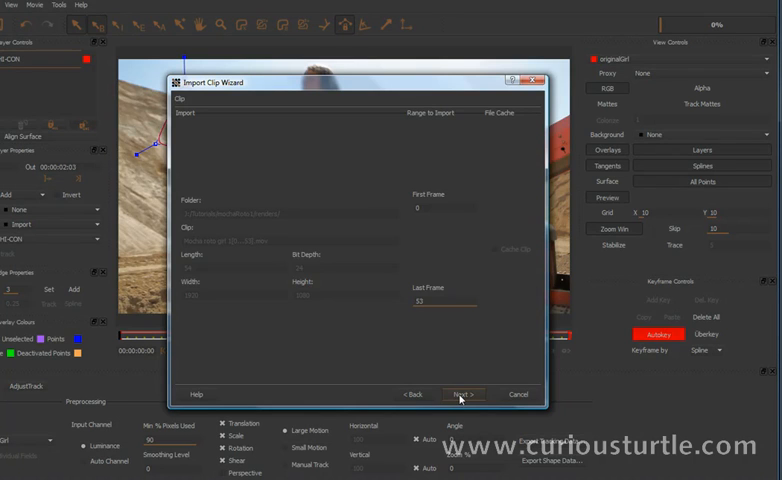
{"action": "left_click", "coordinate": [462, 393]}
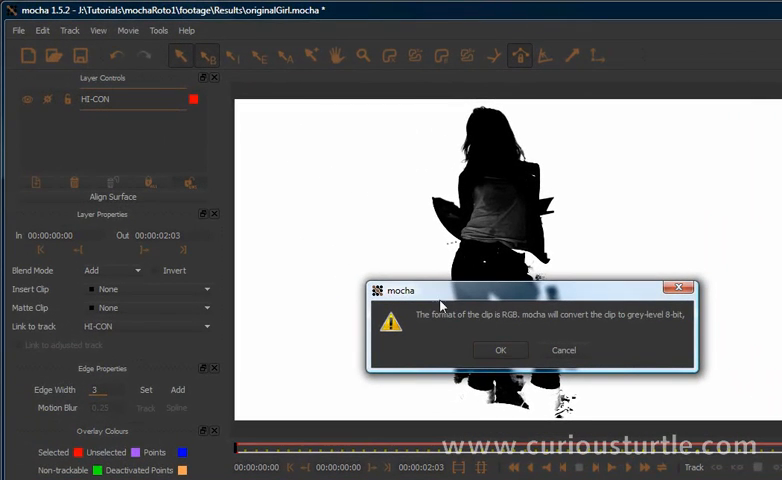
- Accept the grey-level conversion so HI-CON's Matte Clip shows Mocha roto girl 1
{"action": "left_click", "coordinate": [500, 350]}
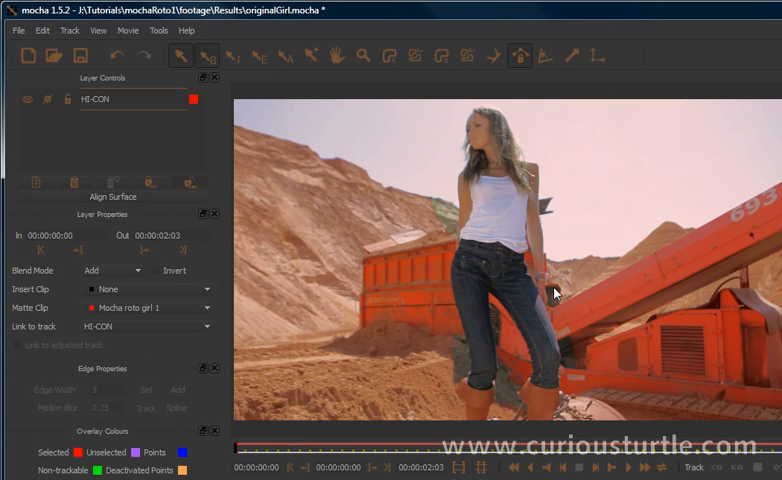
{"action": "mouse_move", "coordinate": [286, 262]}
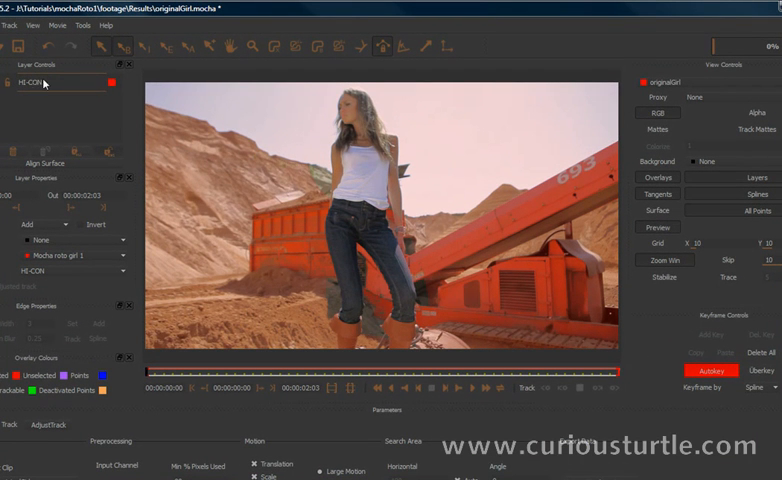
{"action": "mouse_move", "coordinate": [623, 140]}
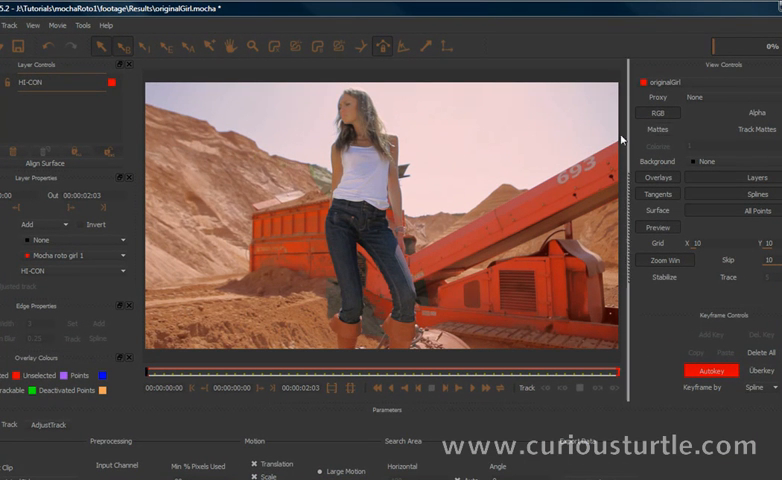
{"action": "left_click", "coordinate": [657, 146]}
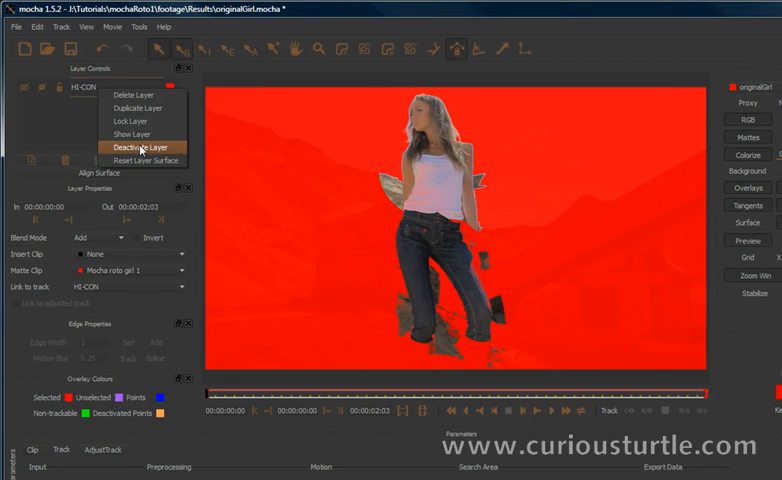
- Deactivate the HI-CON layer to remove the red matte tint
{"action": "left_click", "coordinate": [138, 147]}
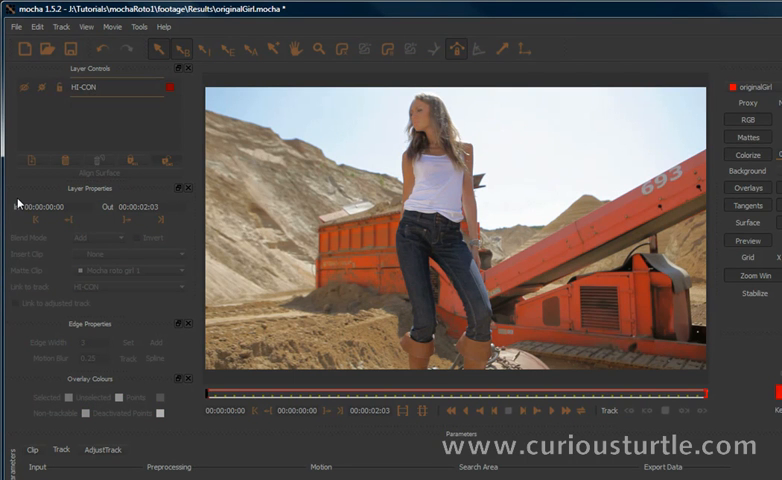